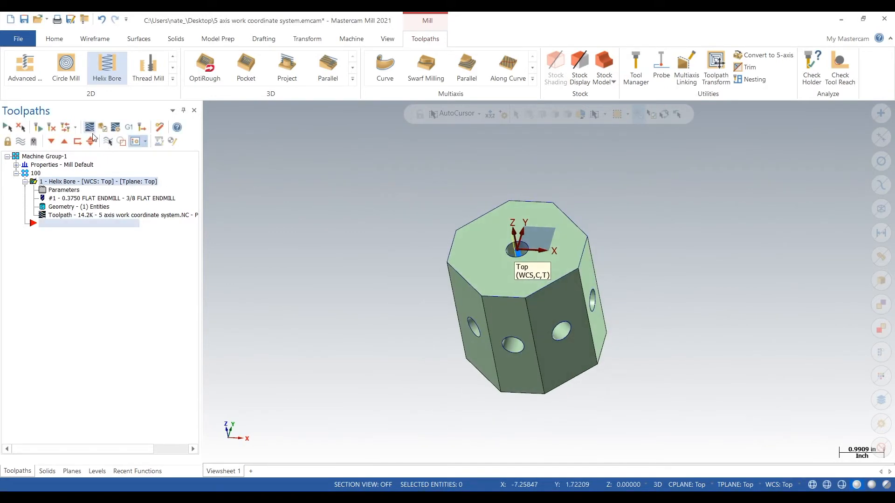
# - Backplot the Helix Bore toolpath, play the tool motion, and rotate the part to inspect it
pyautogui.click(89, 127)
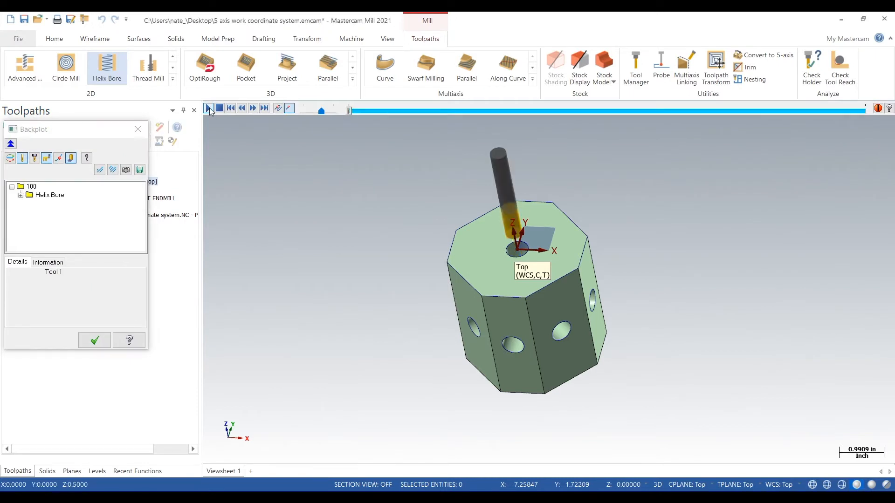
pyautogui.click(208, 108)
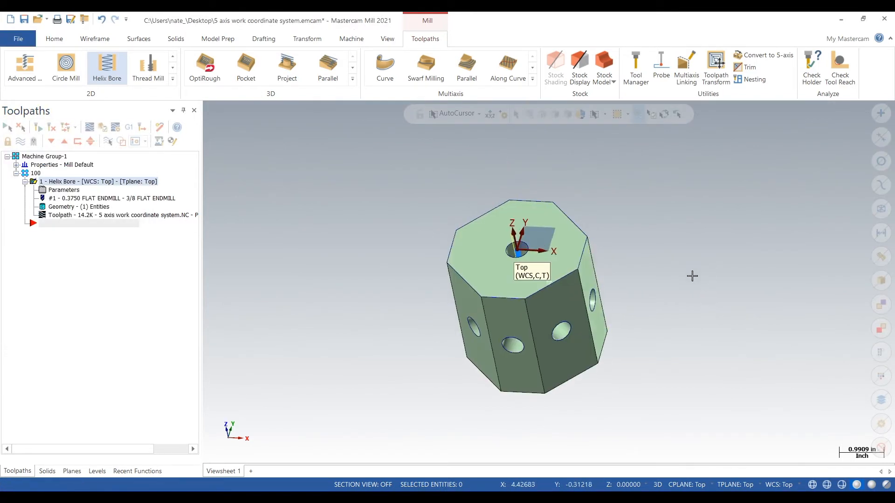
pyautogui.moveTo(692, 277); pyautogui.dragTo(753, 232)
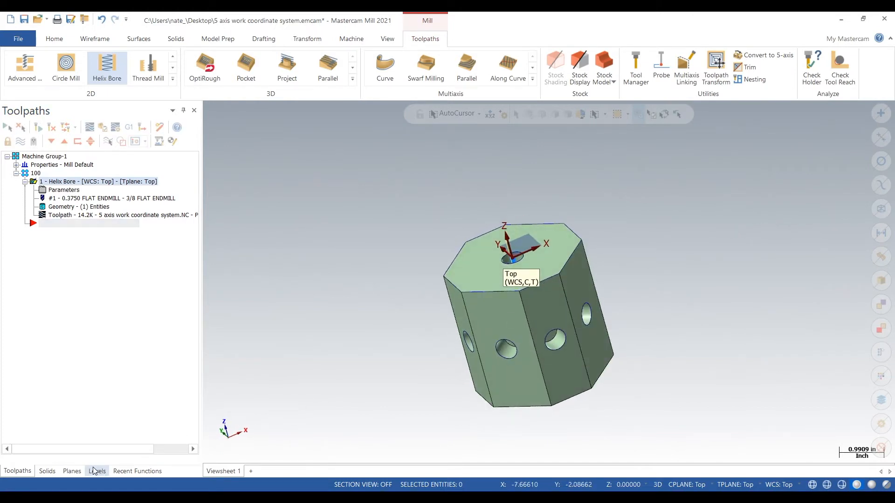
# - From the Top plane's options, create plane 100 and set it as WCS, C and T
pyautogui.click(72, 471)
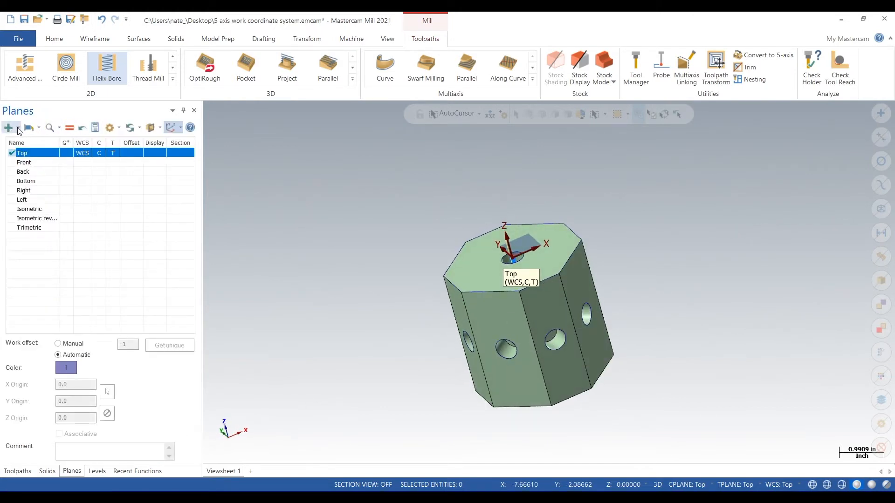
pyautogui.moveTo(8, 127)
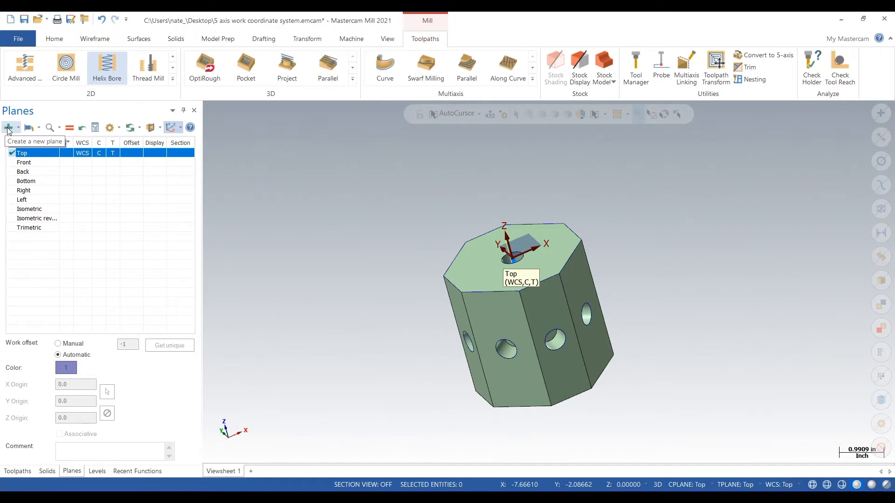
pyautogui.rightClick(22, 153)
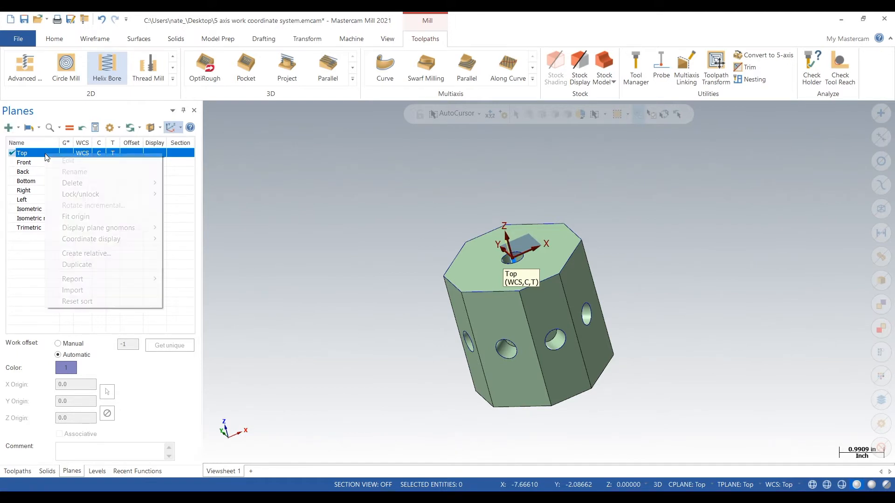
pyautogui.moveTo(76, 216)
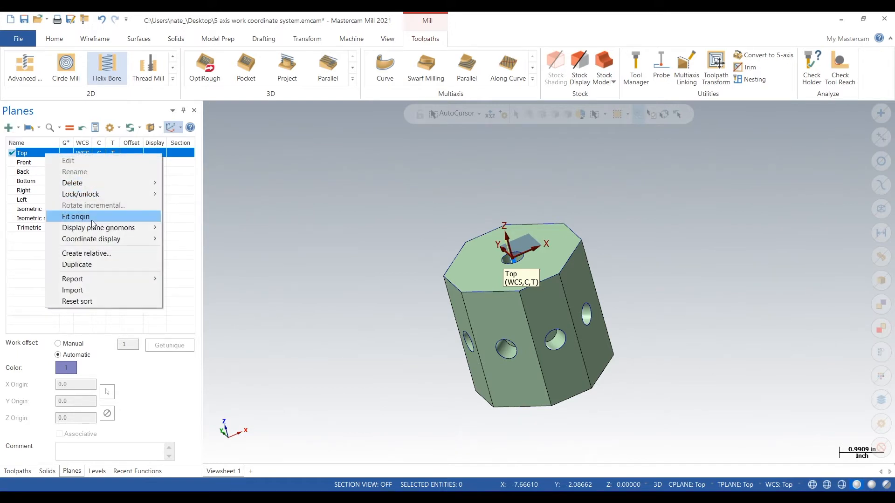
pyautogui.click(77, 264)
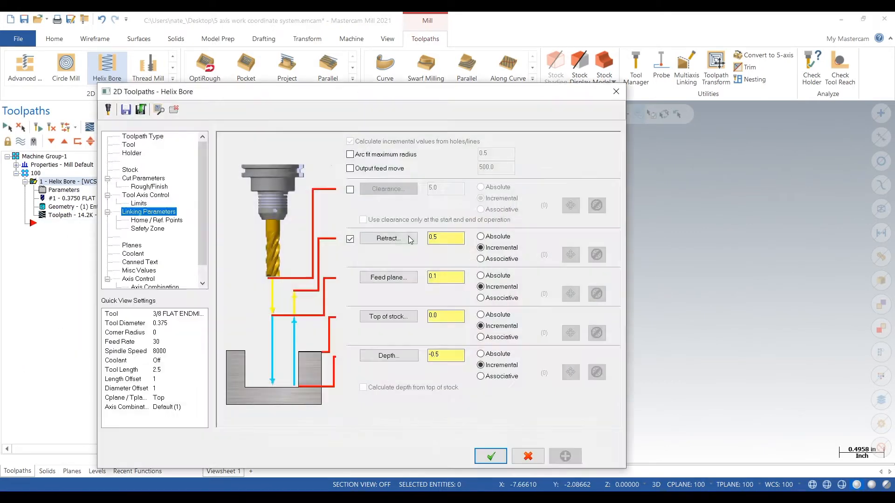
# - Select plane 100 on the Helix Bore Planes page and accept the parameters
pyautogui.click(132, 245)
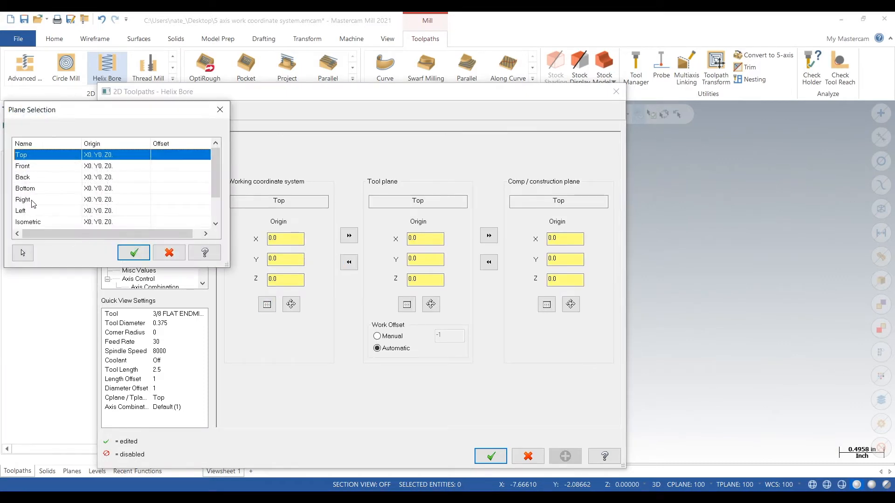
pyautogui.click(133, 252)
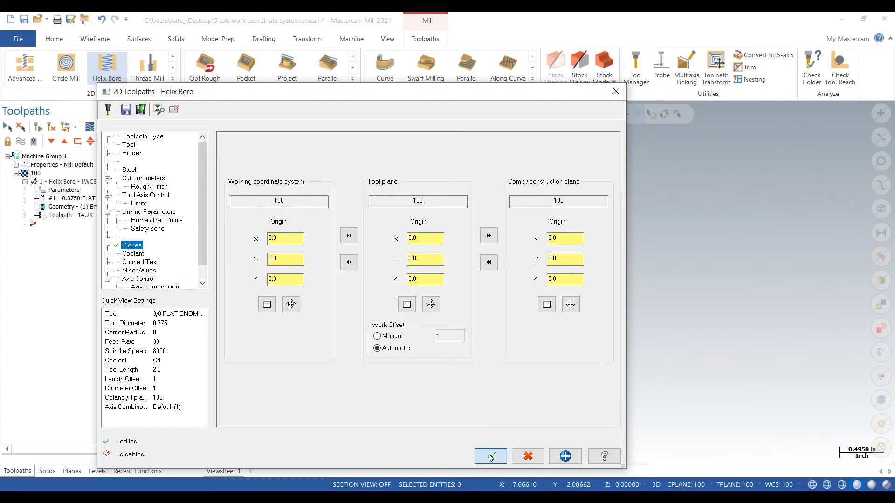
pyautogui.click(489, 456)
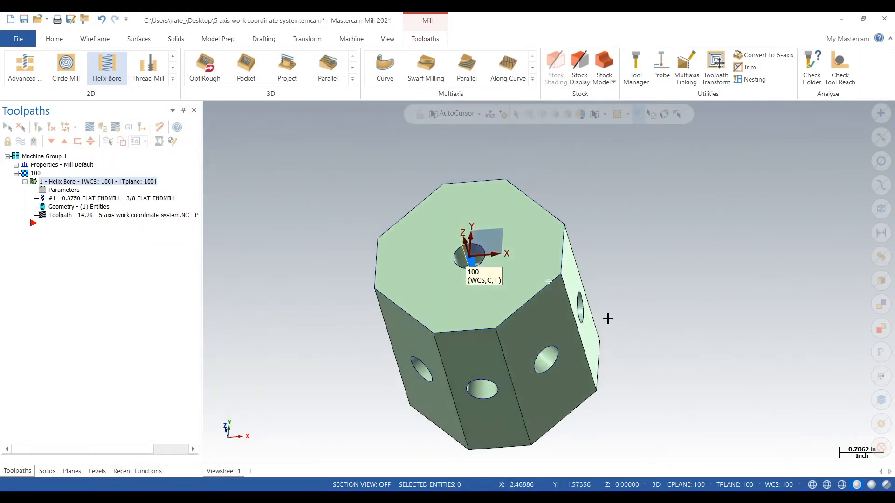
# - Create plane 101 from a side face of the octagon, cycling to the next orientation
pyautogui.click(71, 471)
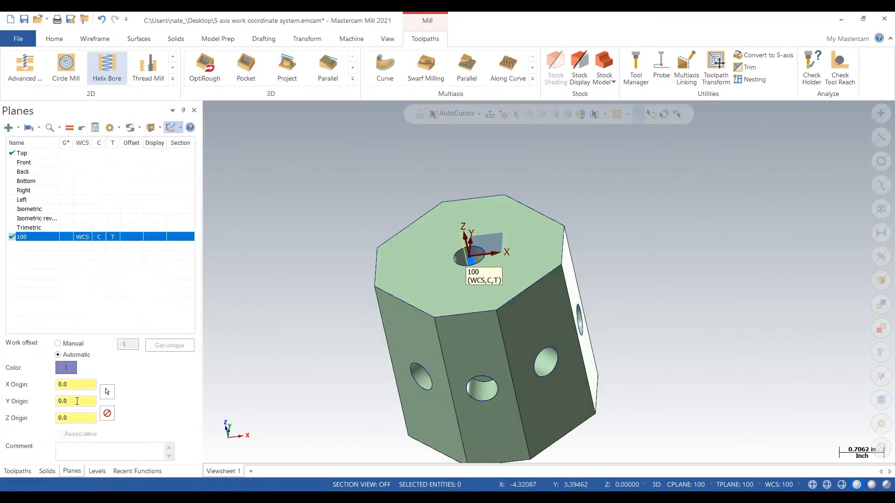
pyautogui.click(7, 127)
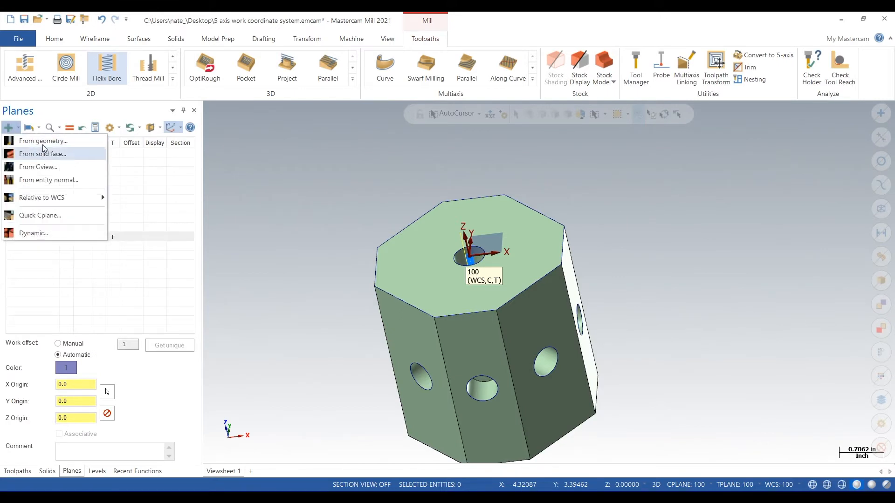
pyautogui.click(42, 154)
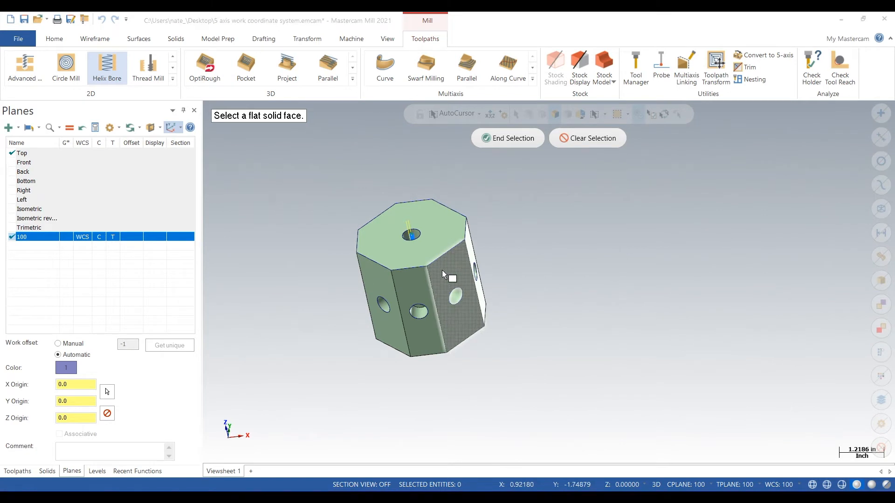
pyautogui.click(451, 279)
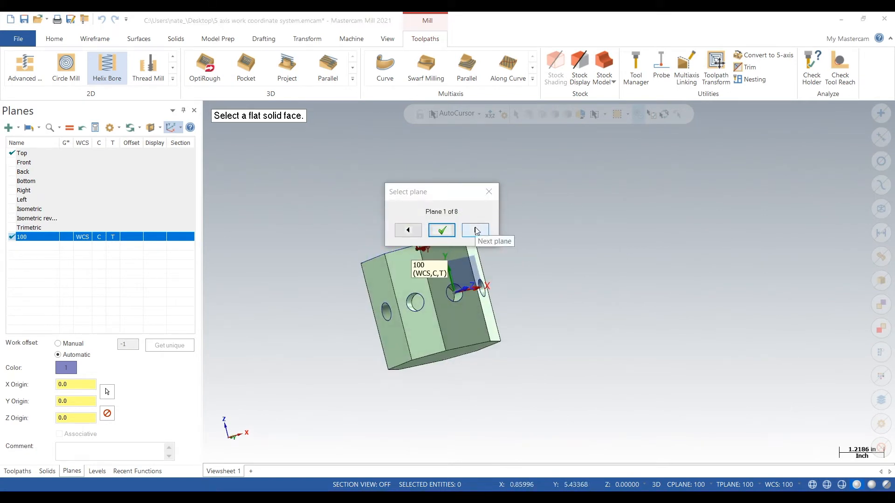
pyautogui.click(475, 229)
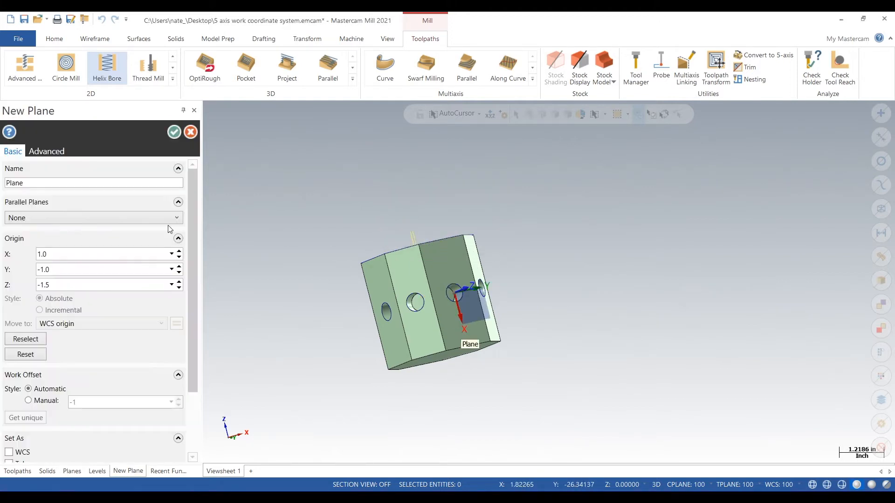
pyautogui.write('101')
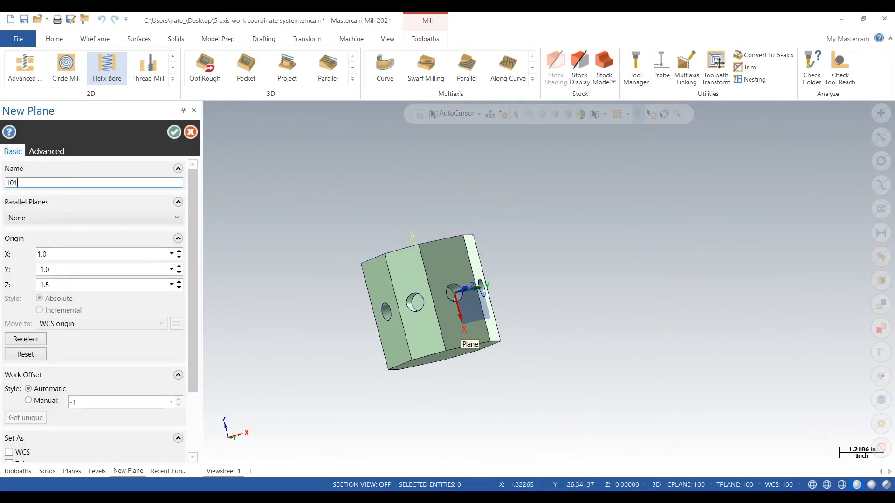
pyautogui.click(173, 132)
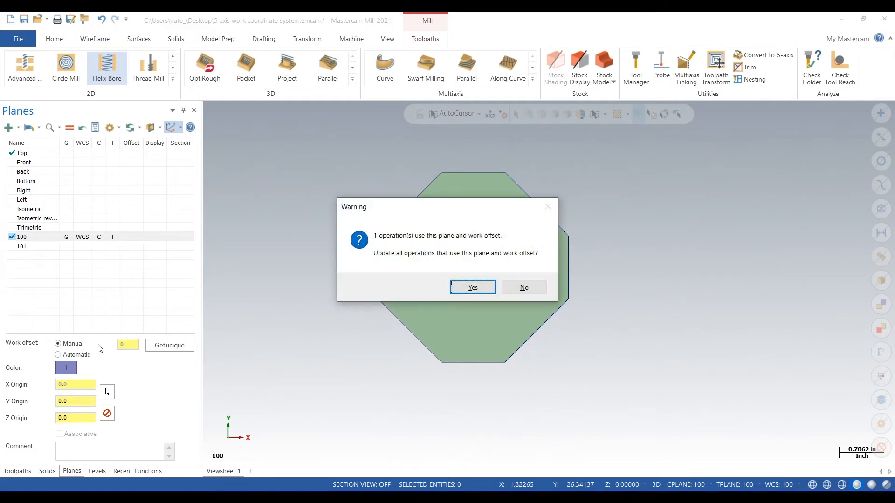
# - Apply the offset change to the operation and give plane 101 manual work offset 0
pyautogui.click(471, 287)
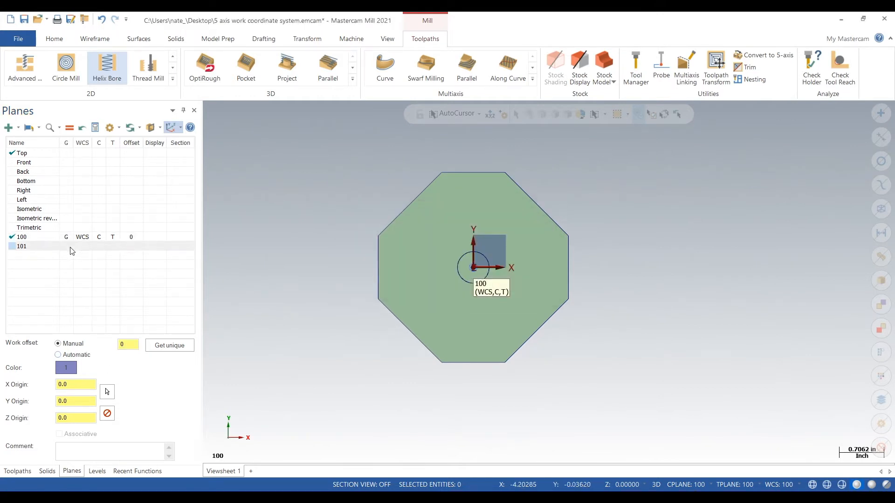
pyautogui.click(21, 246)
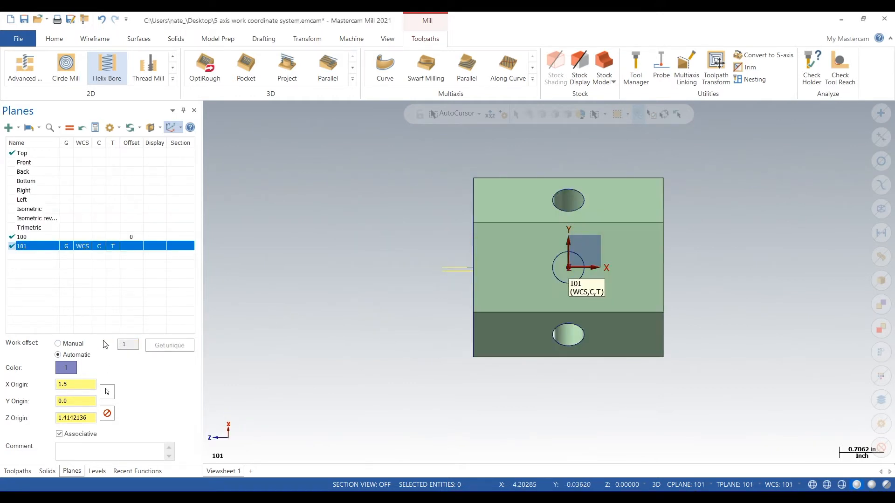
pyautogui.click(57, 343)
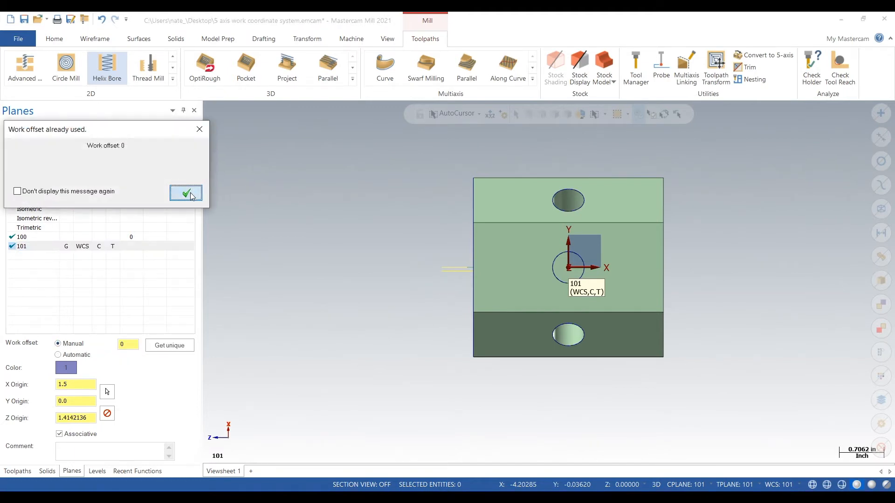
pyautogui.click(185, 193)
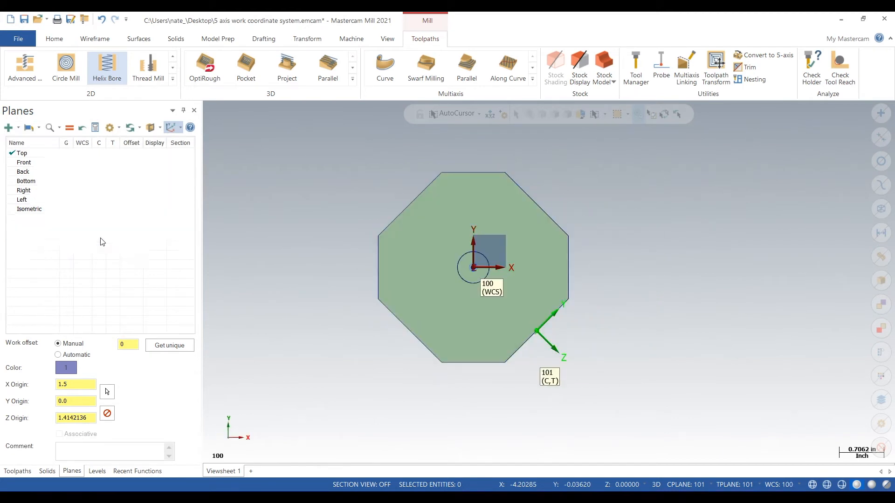
pyautogui.click(17, 470)
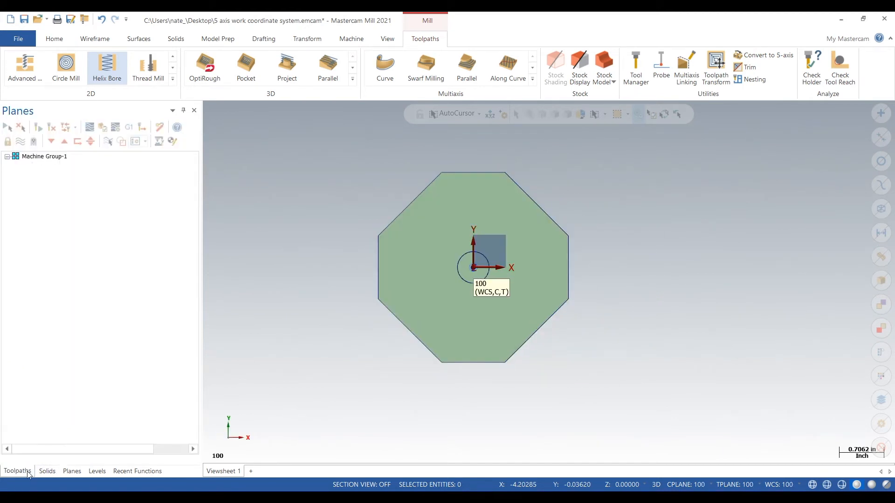
# - Copy the Helix Bore operation into a second operation without picking new hole features
pyautogui.rightClick(57, 181)
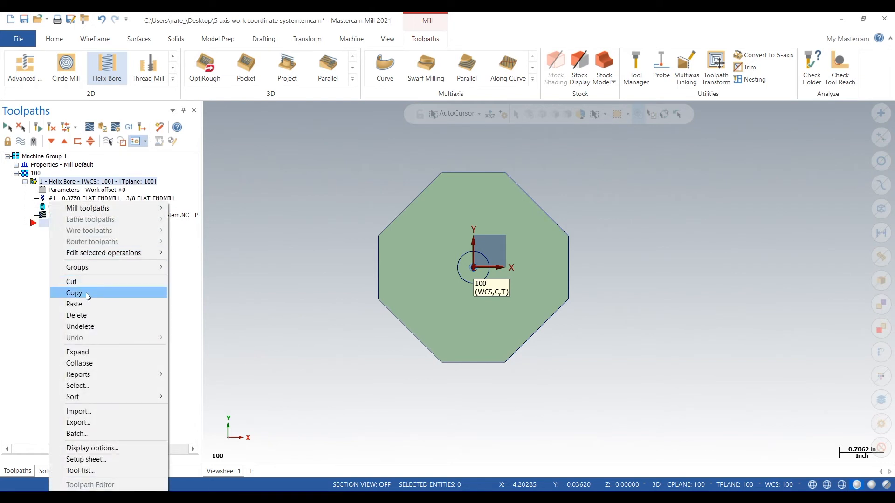
pyautogui.click(74, 304)
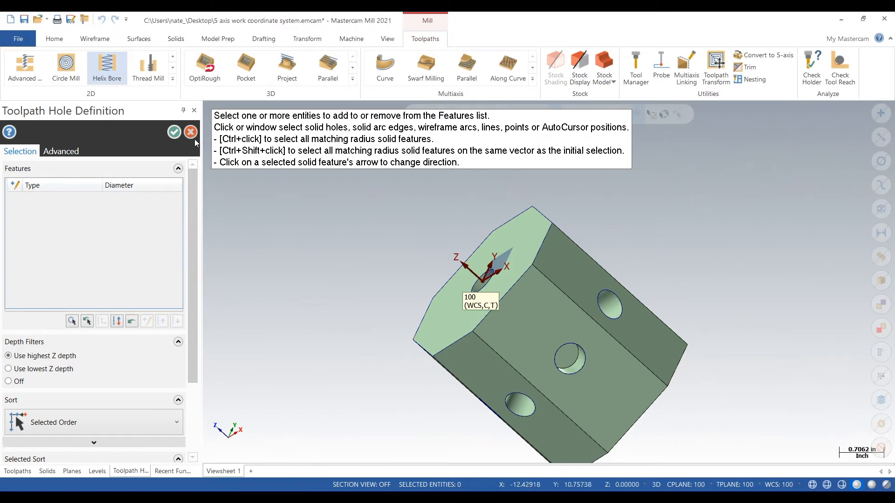
pyautogui.click(174, 132)
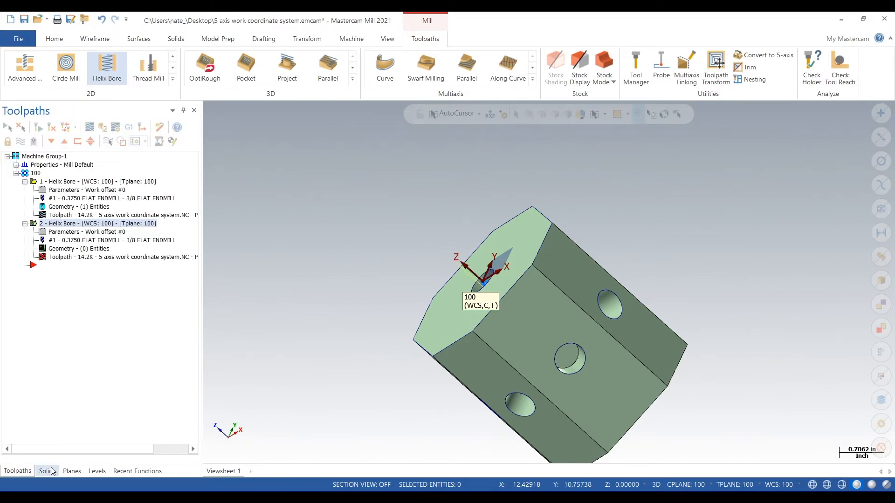
pyautogui.click(71, 471)
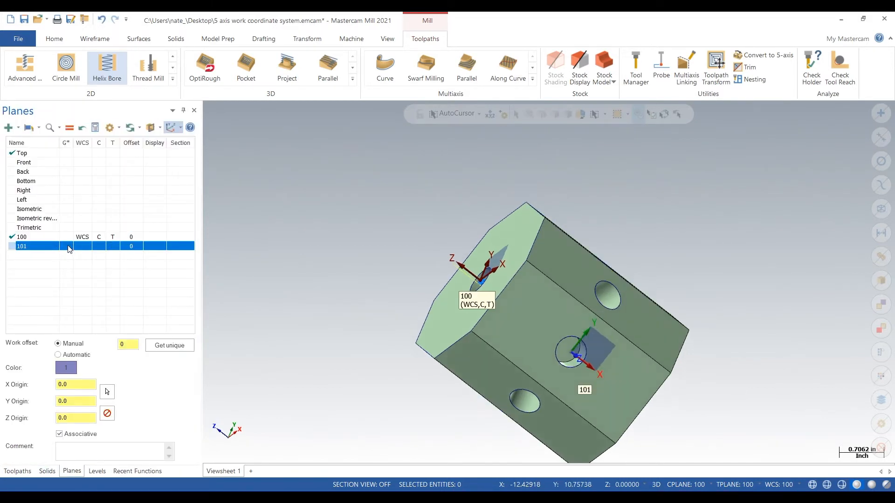
pyautogui.click(17, 471)
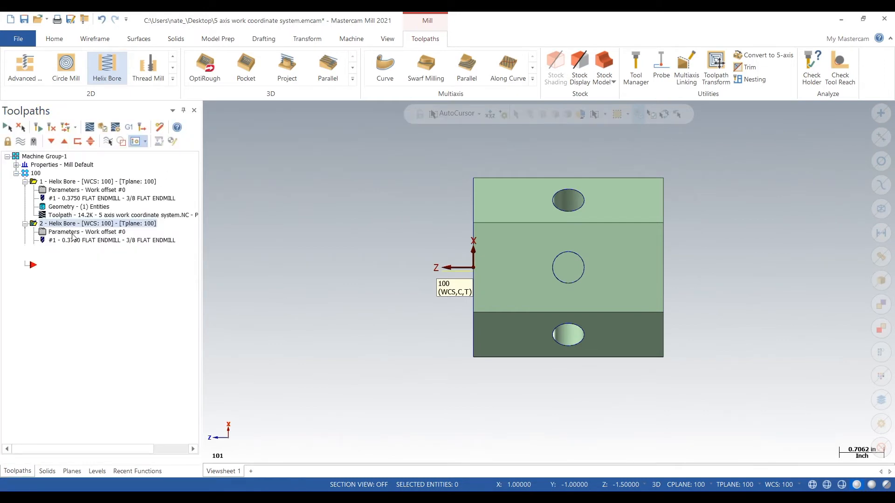
# - Set Helix Bore operation 2 to plane 101 for tool and comp planes, with absolute feed plane
pyautogui.doubleClick(87, 232)
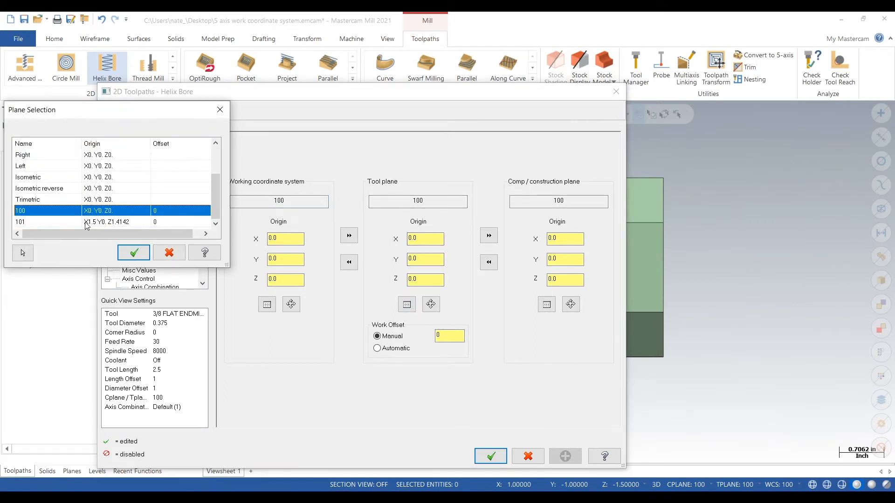
pyautogui.click(133, 252)
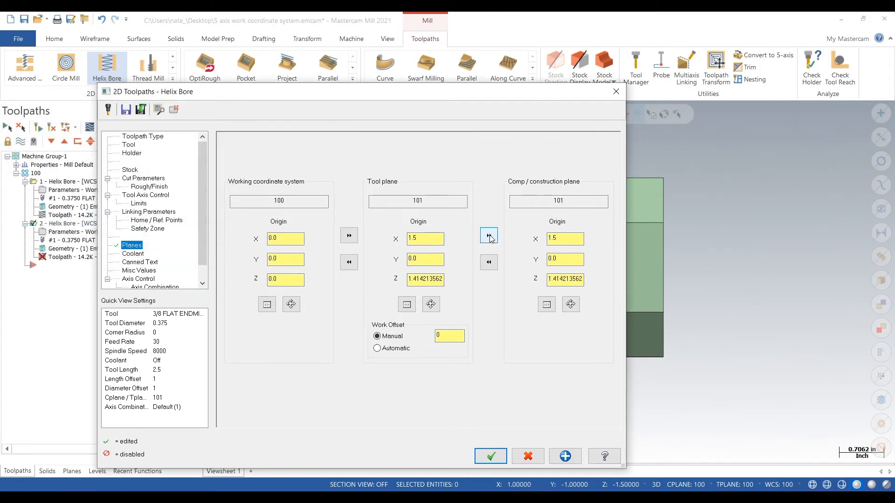
pyautogui.click(490, 455)
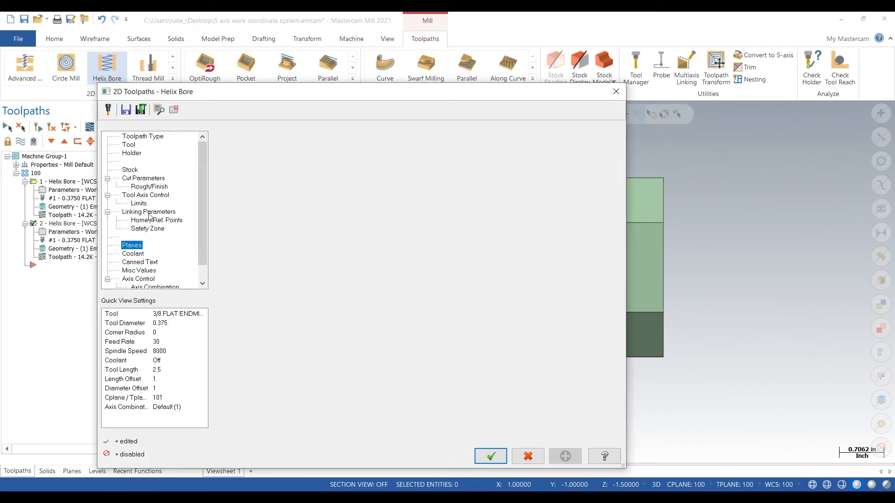
pyautogui.click(148, 211)
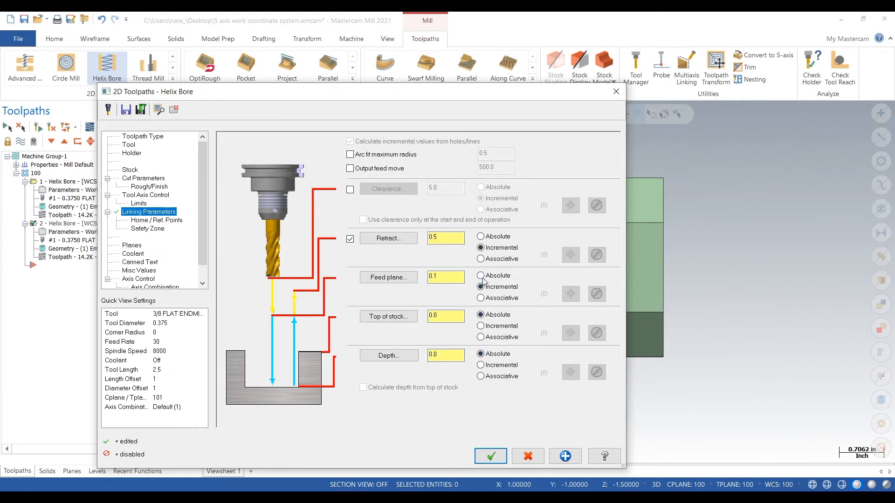
pyautogui.click(481, 275)
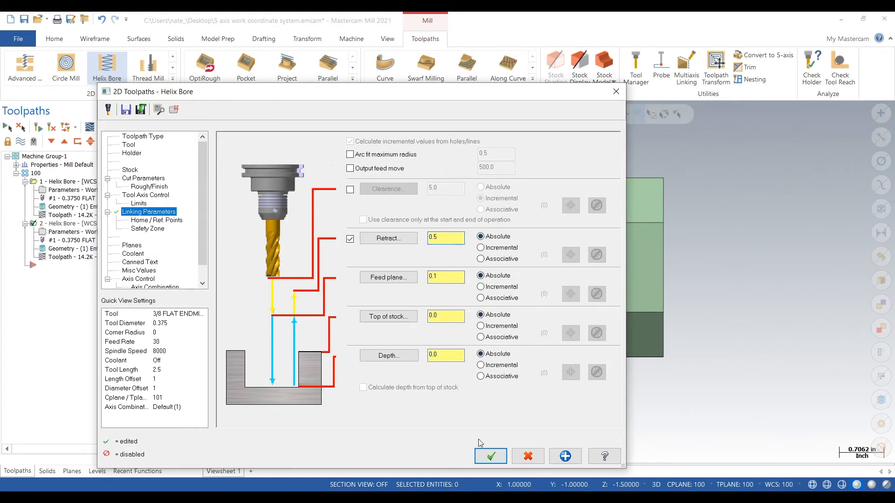
pyautogui.click(490, 456)
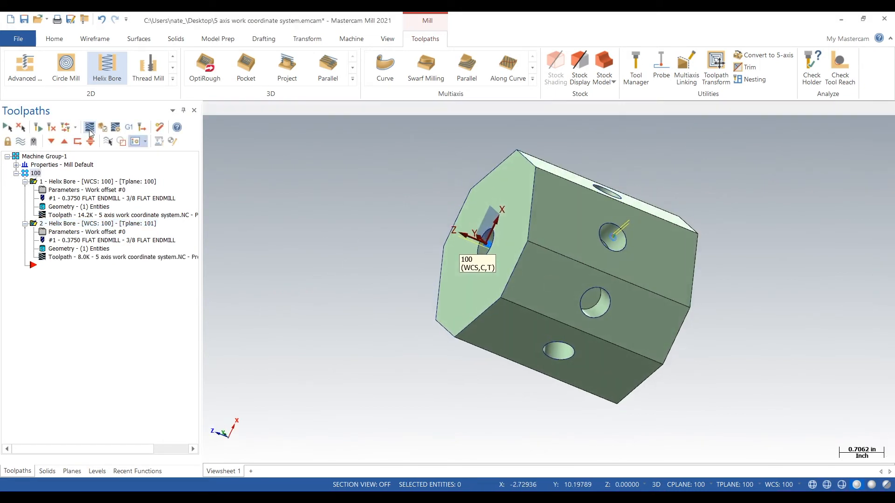
# - Backplot the Helix Bore toolpaths and play the simulated tool motion
pyautogui.click(89, 127)
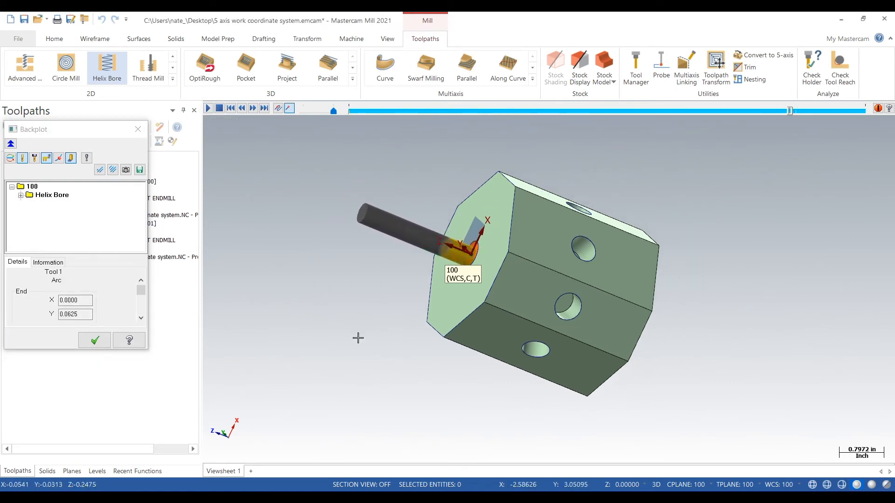
pyautogui.click(252, 107)
pyautogui.write('102')
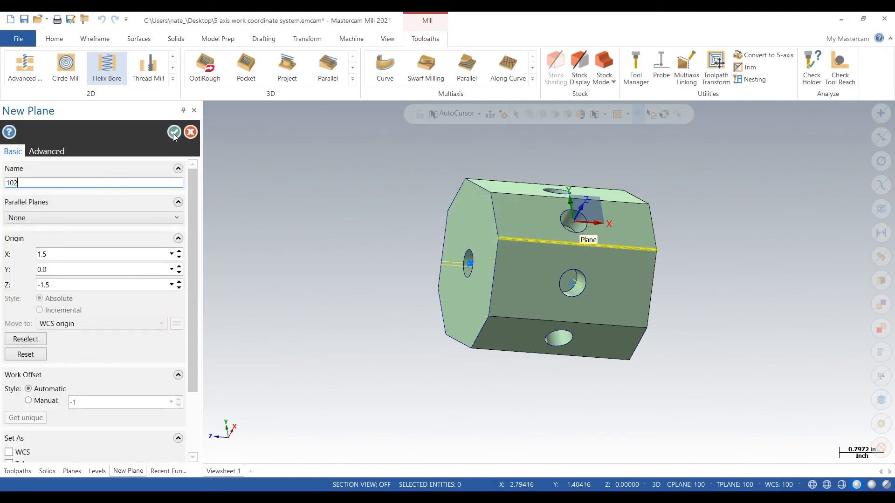
# - Accept plane 102 from the picked face and set its work offset to Manual 0
pyautogui.click(174, 132)
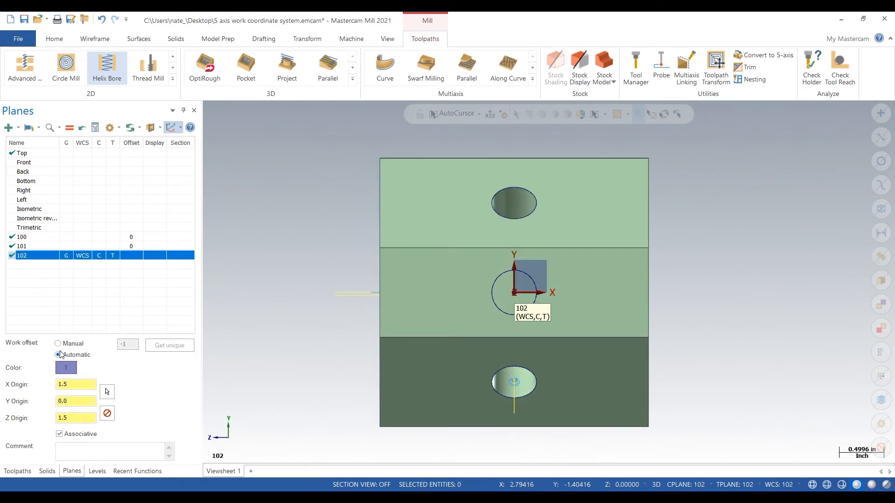
pyautogui.click(57, 344)
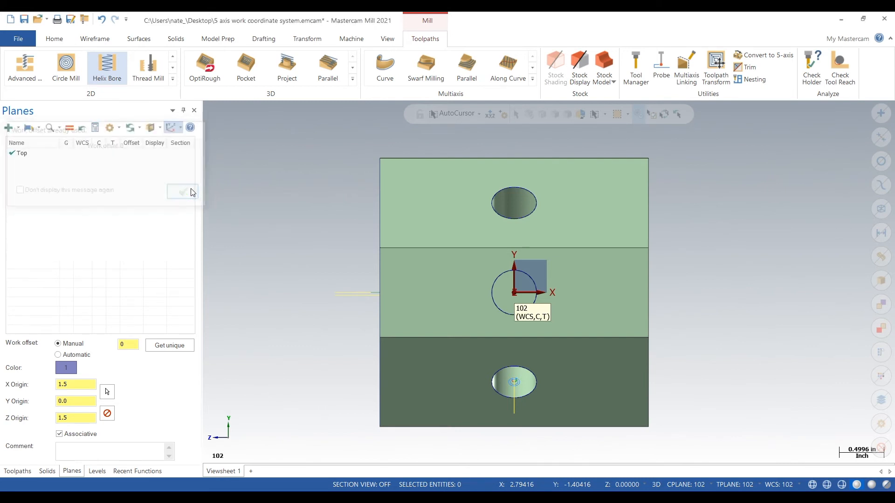
pyautogui.click(182, 193)
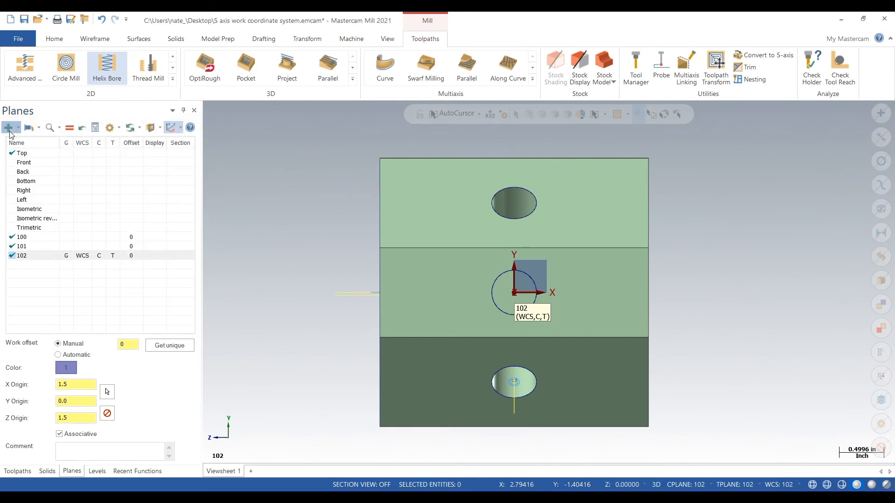
# - Create plane 103 from an upper solid face as WCS, C and T with offset 0
pyautogui.click(8, 127)
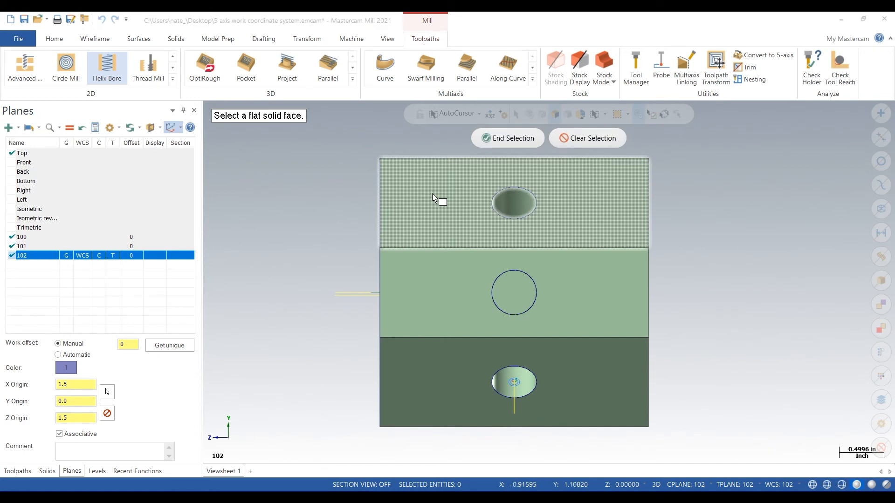
pyautogui.click(442, 203)
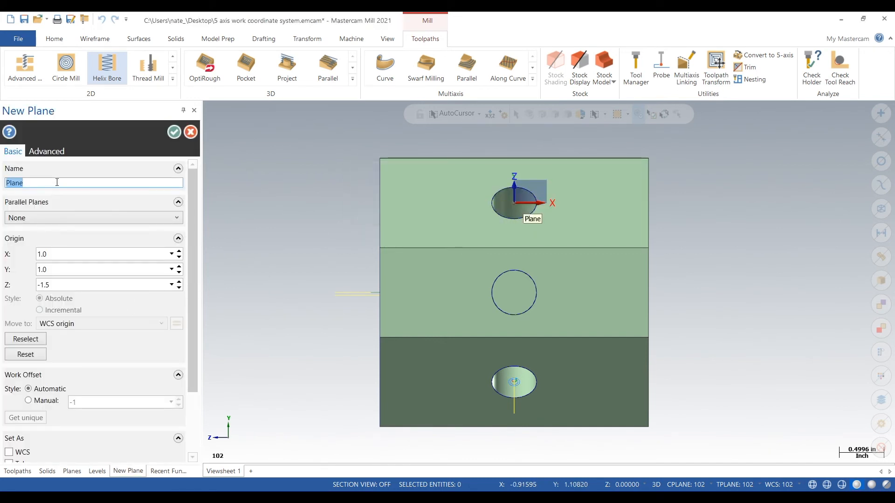
pyautogui.write('103')
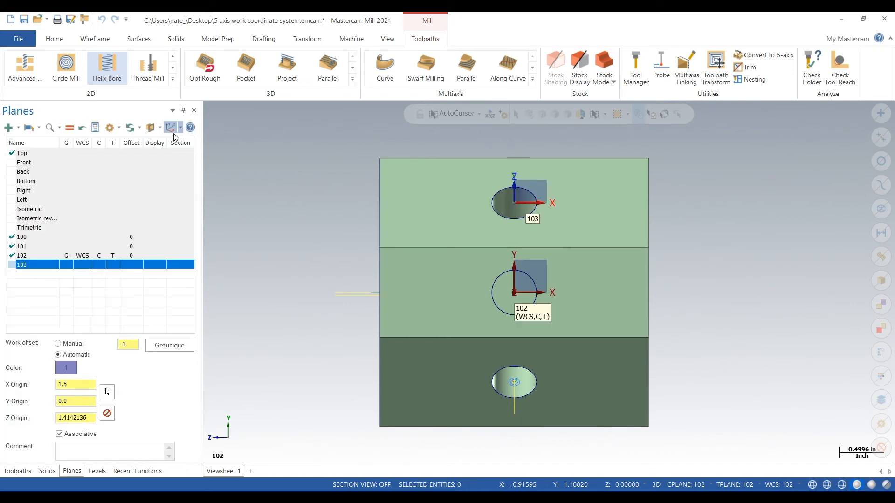
pyautogui.click(170, 126)
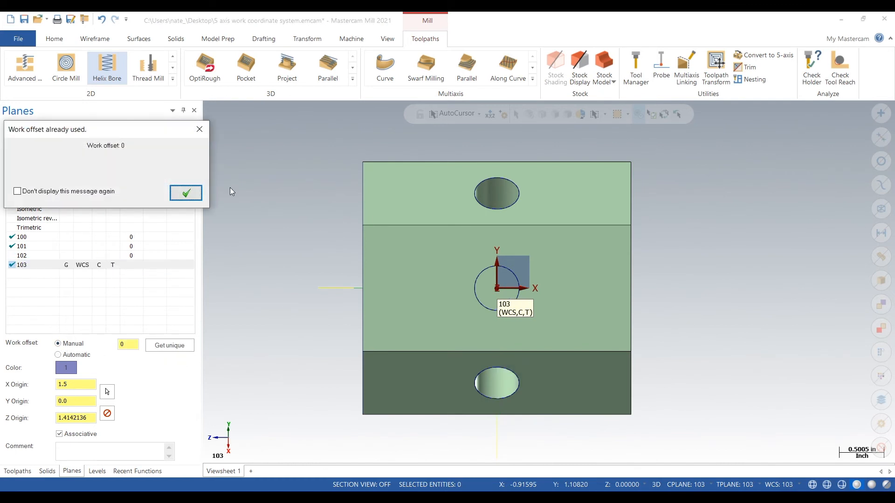
pyautogui.click(185, 193)
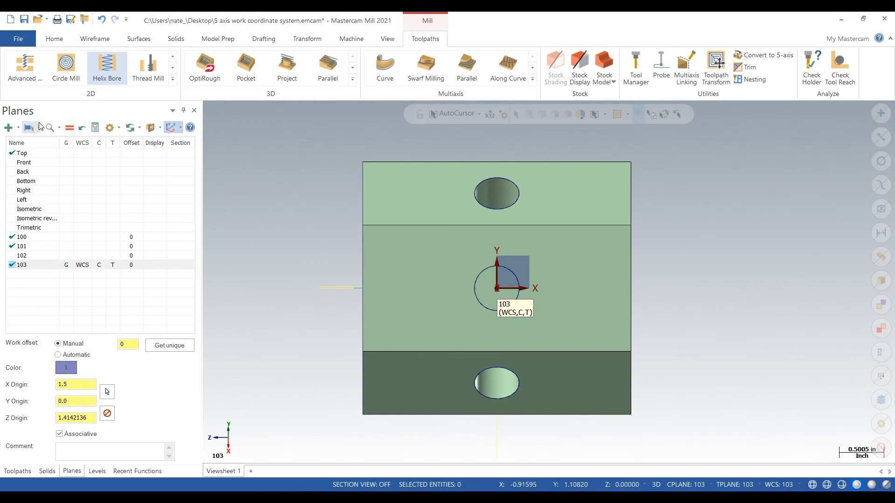
# - Create plane 104 from another upper face as WCS, C and T with offset 0
pyautogui.click(30, 127)
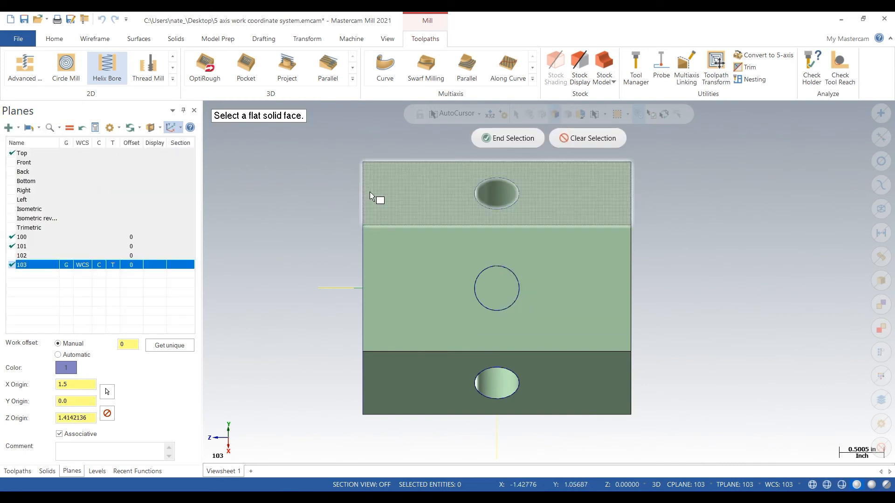
pyautogui.click(376, 196)
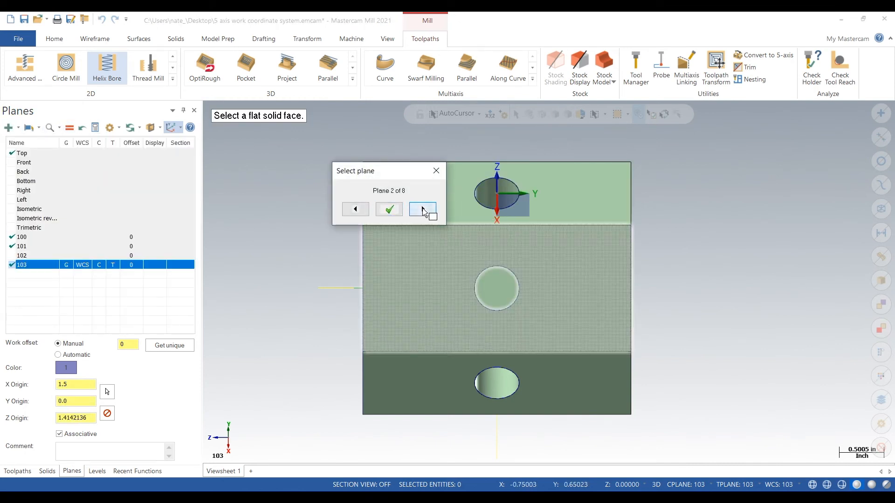
pyautogui.click(422, 209)
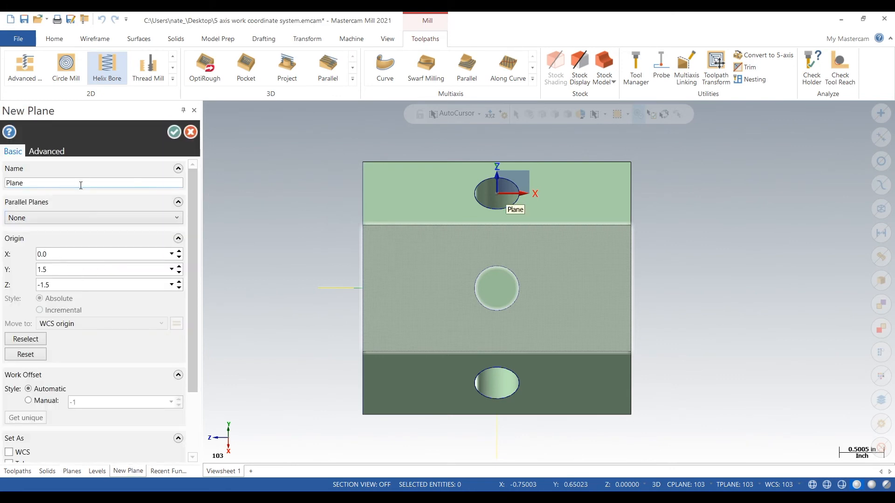
pyautogui.write('104')
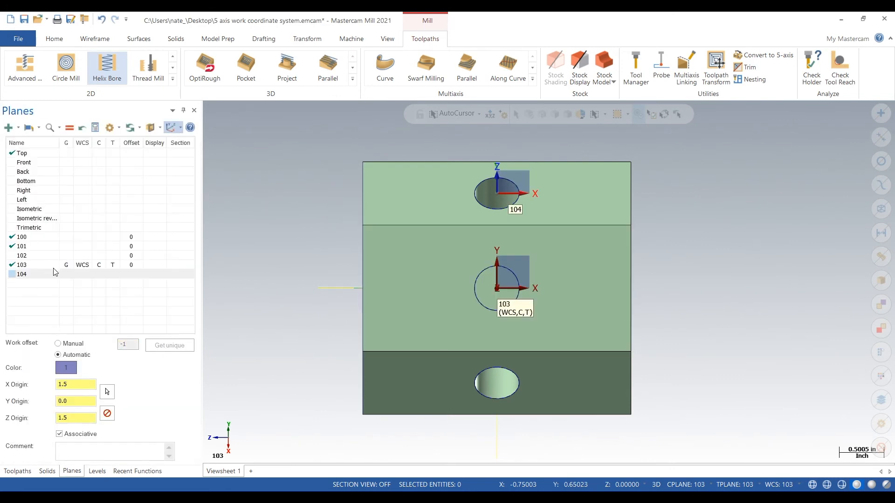
pyautogui.click(23, 274)
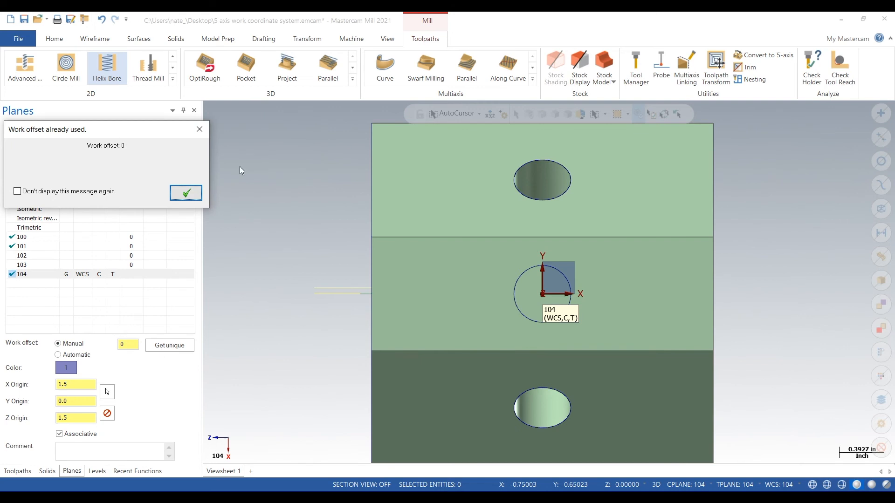
pyautogui.click(185, 193)
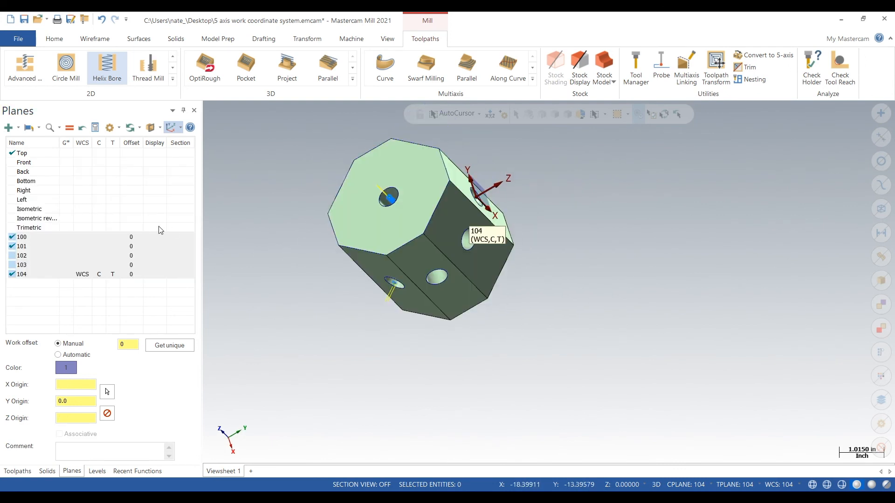
# - Select planes 100 through 104 in the Planes manager to display all five on the part
pyautogui.click(22, 236)
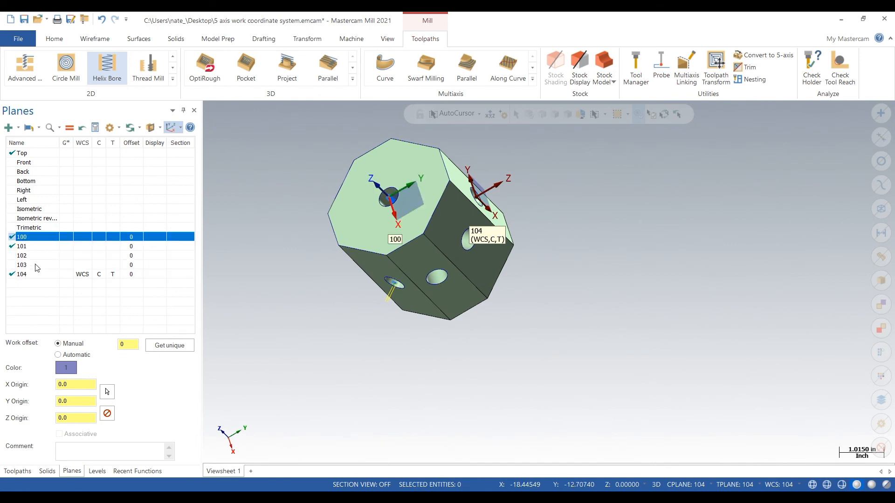
pyautogui.click(21, 274)
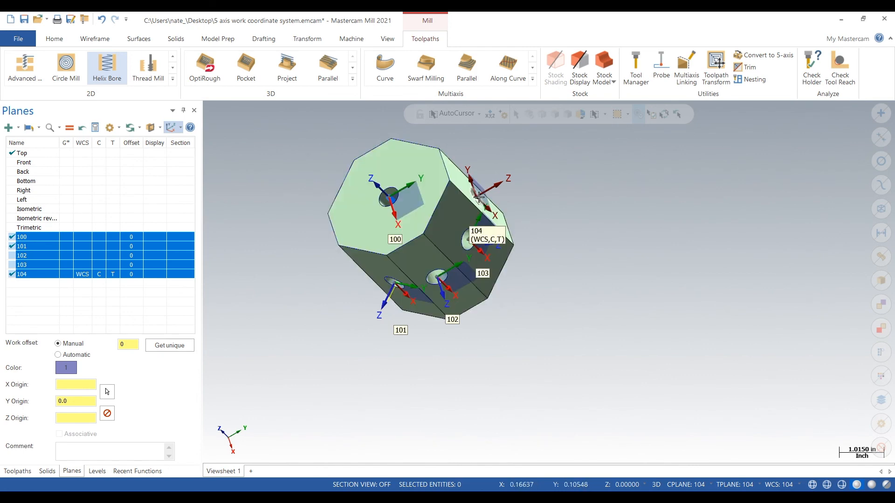
pyautogui.moveTo(615, 196)
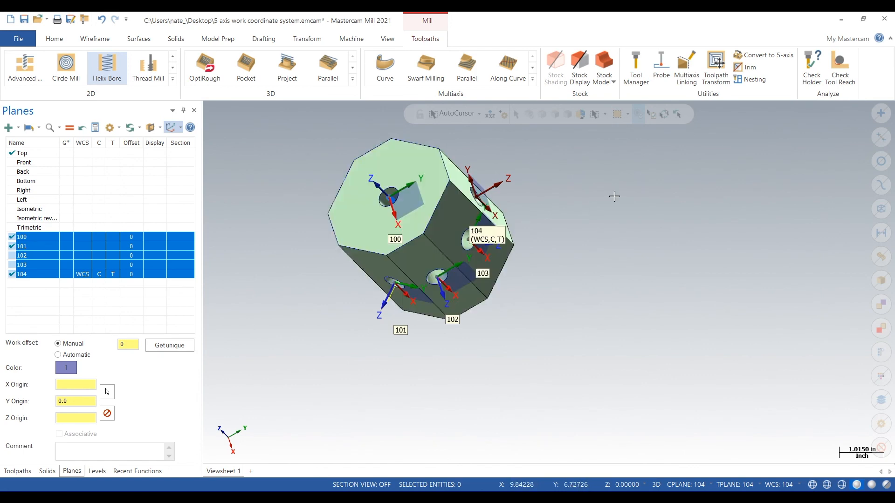